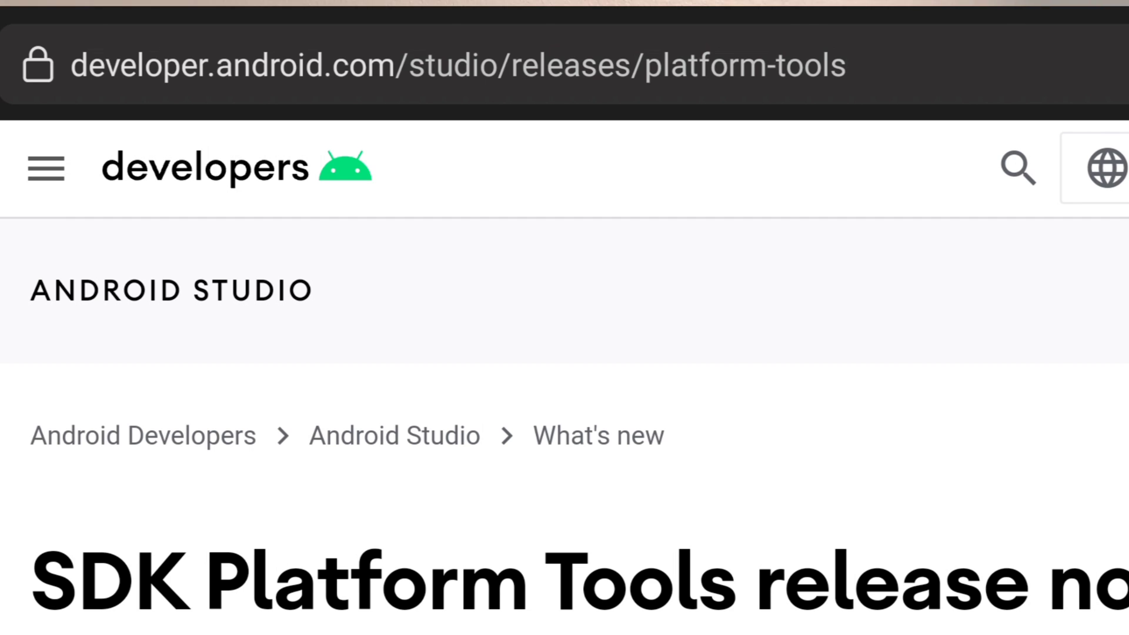
Scroll the dl.twrp.me/sweet page to reach the twrp-3.6.1_11-0-sweet.img download link
scroll(down, 3)
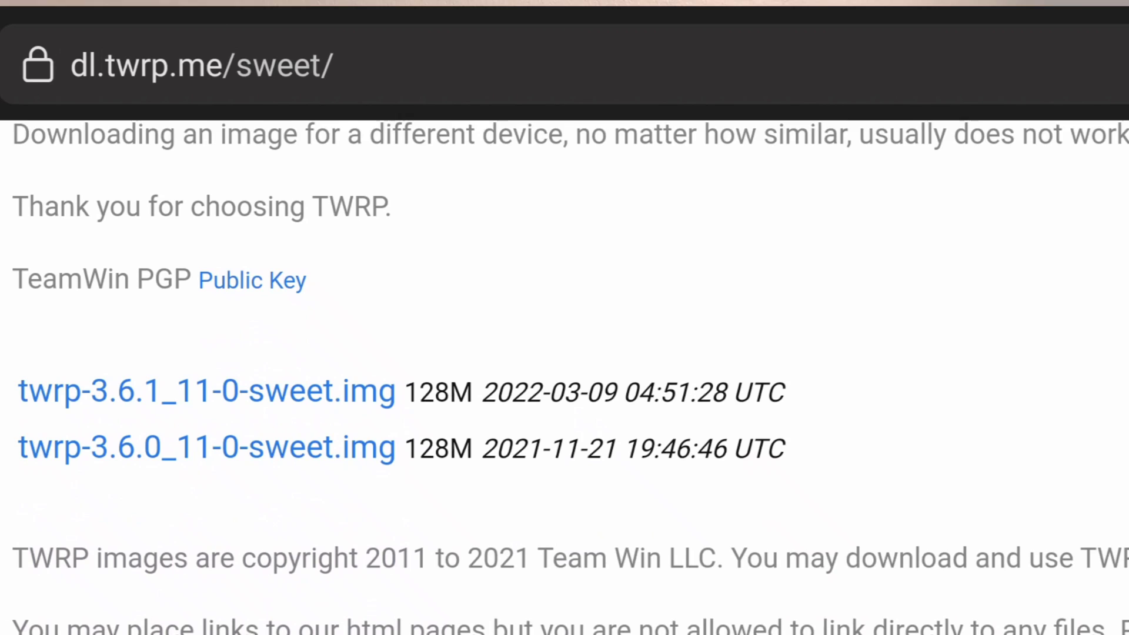
scroll(down, 3)
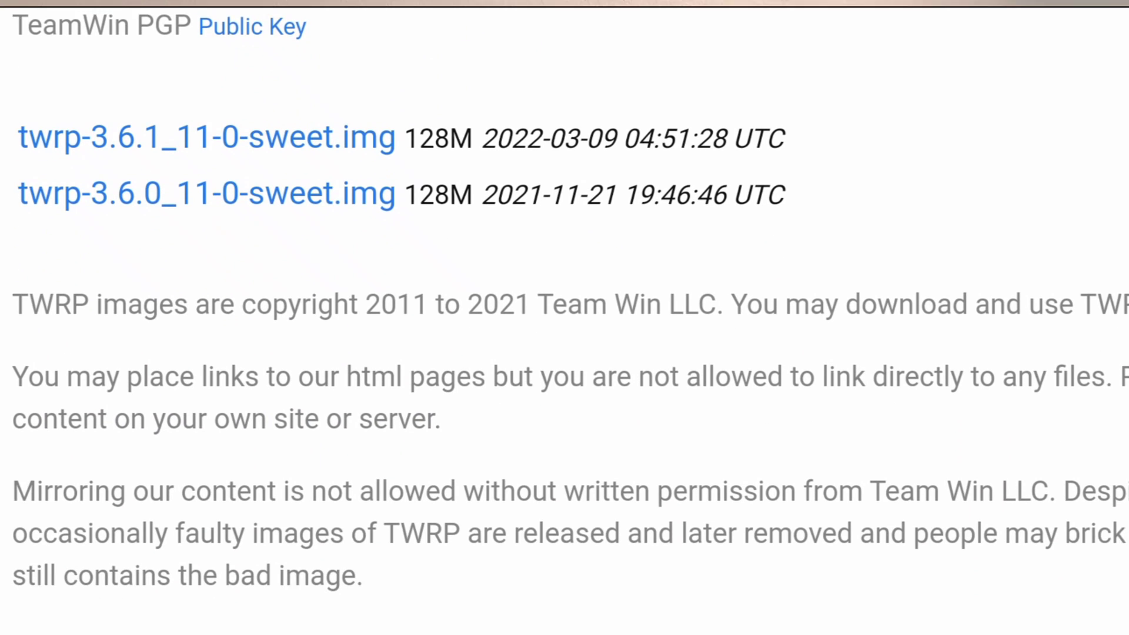
scroll(up, 3)
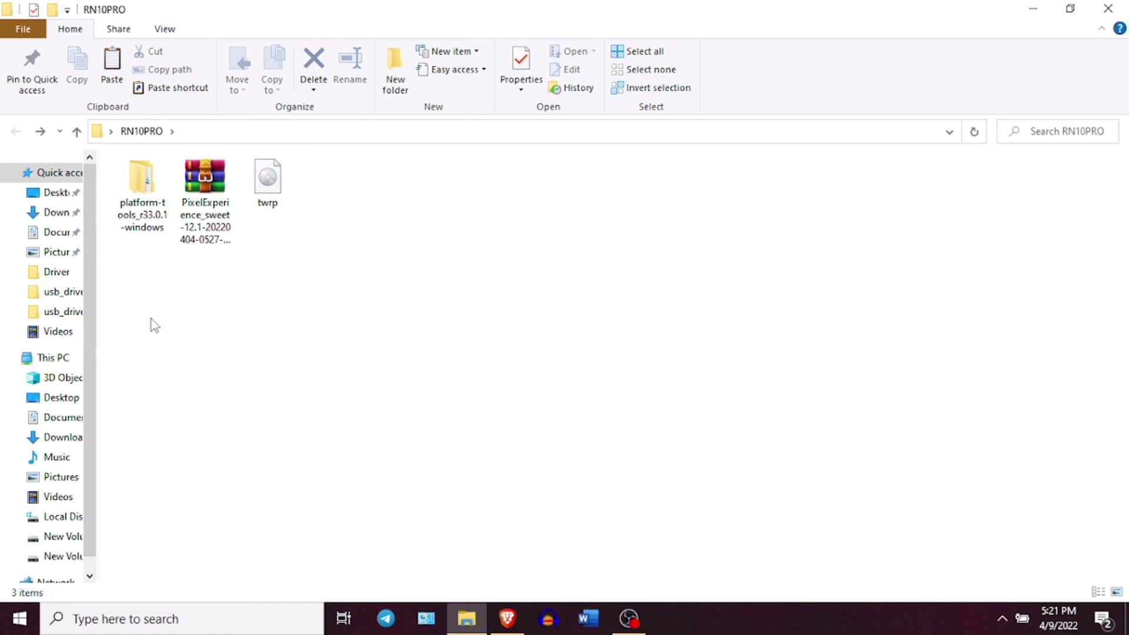
mouse_move(149, 281)
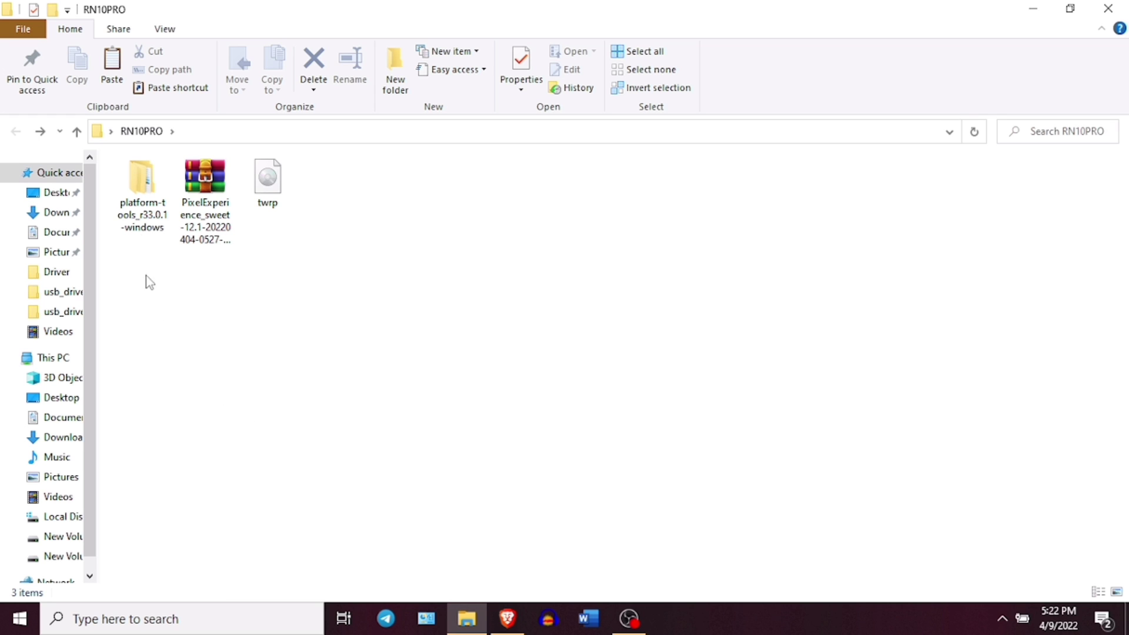
Browse the RN10PRO folder past the twrp image into platform-tools_r33.0.1-windows/platform-tools with adb and fastboot
double_click(141, 177)
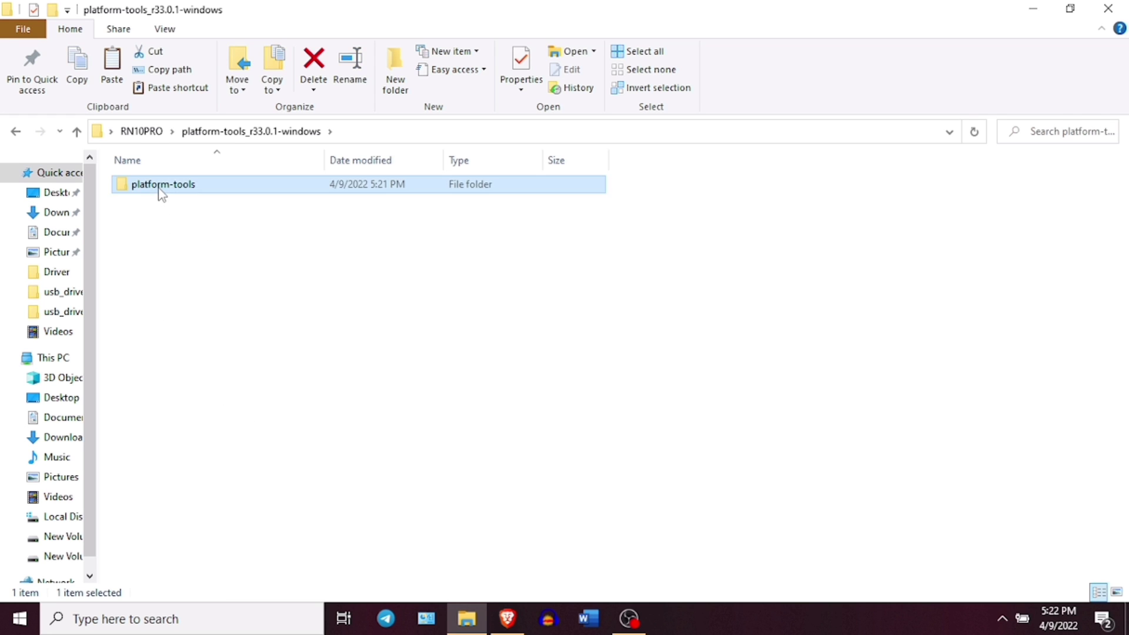
click(16, 131)
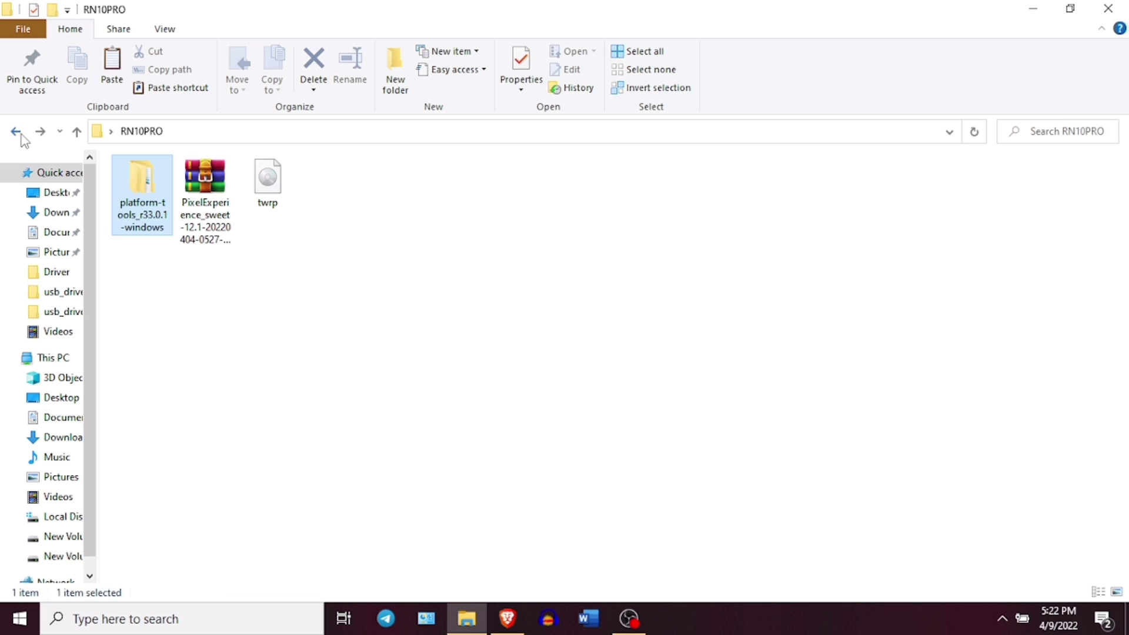
click(267, 180)
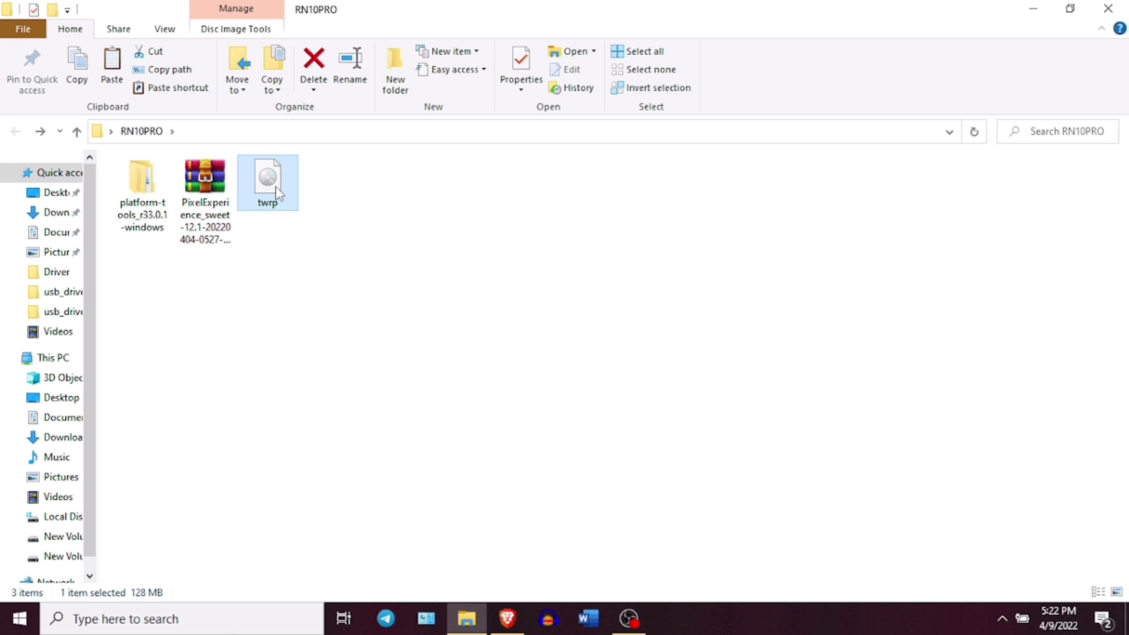
click(141, 182)
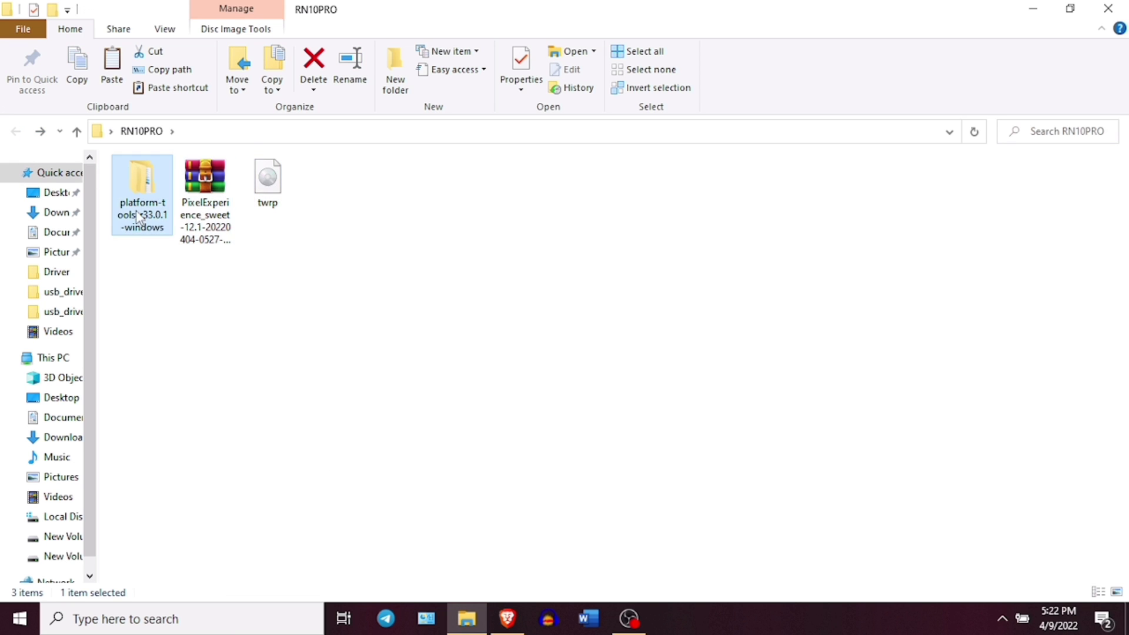
double_click(142, 177)
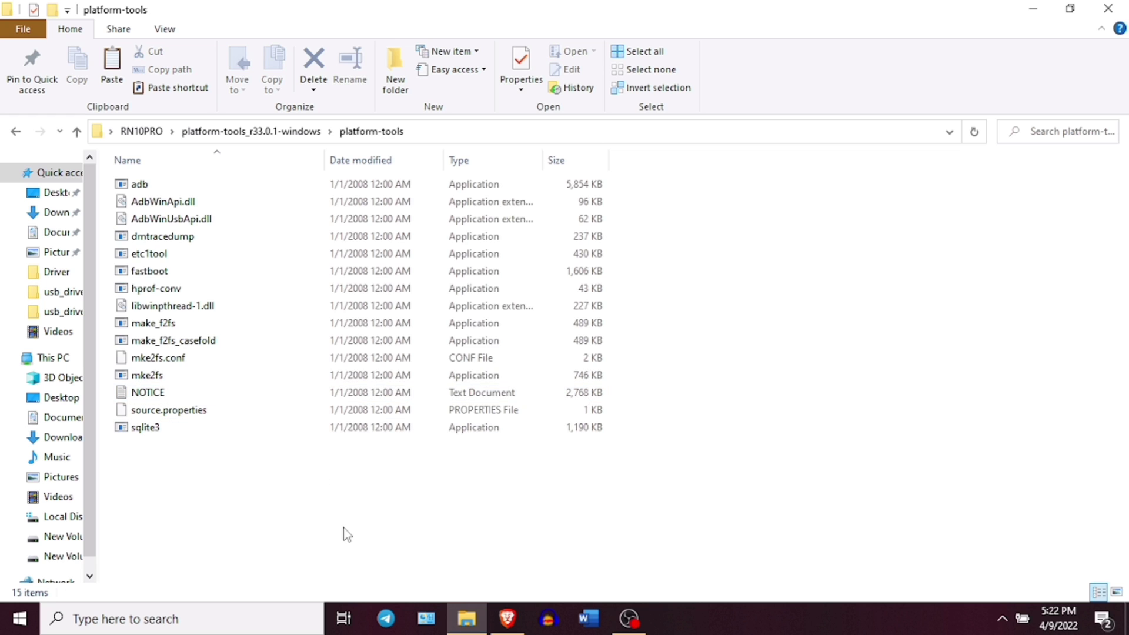
mouse_move(227, 562)
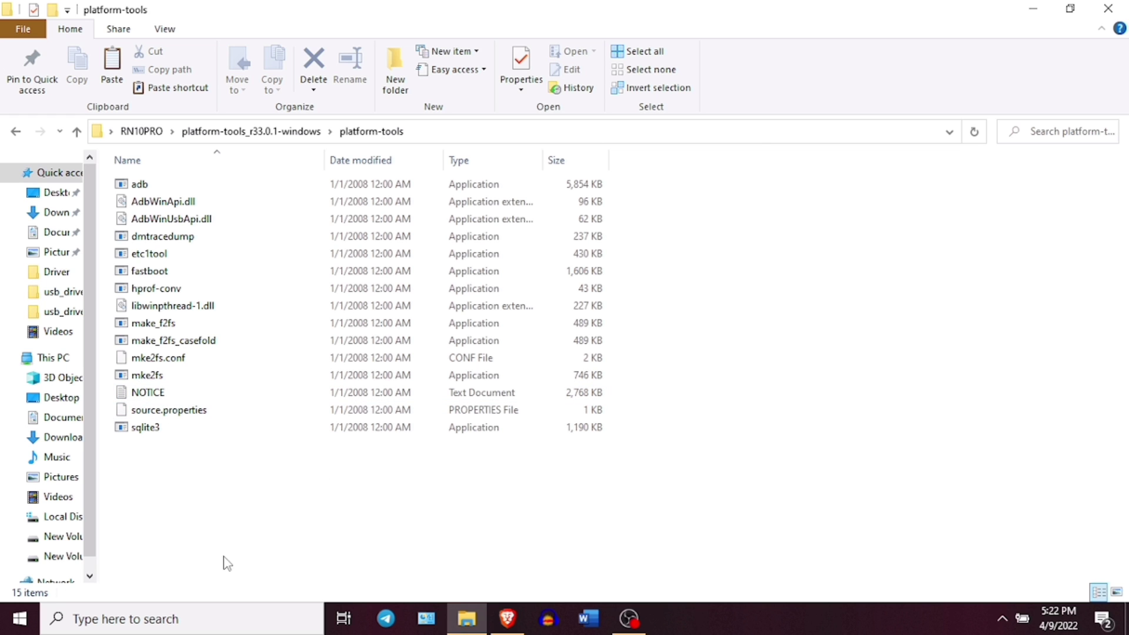